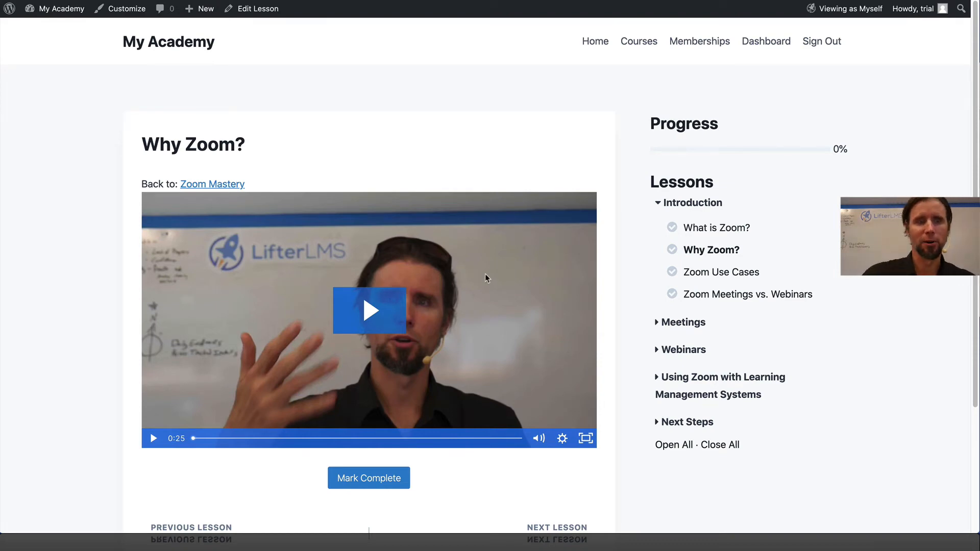
mouse_move(256, 120)
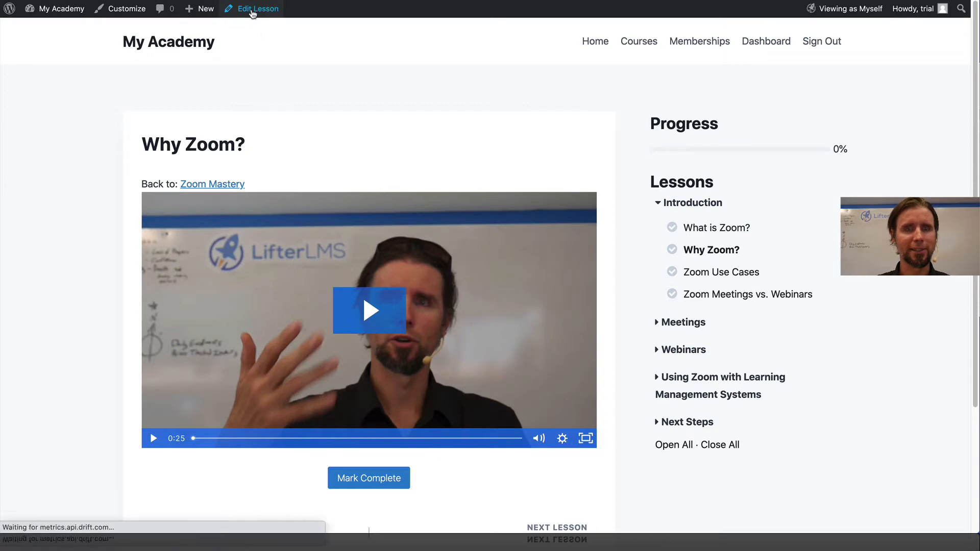
Step: Open the Why Zoom? lesson in the block editor and scroll to its Course Builder panel
click(256, 9)
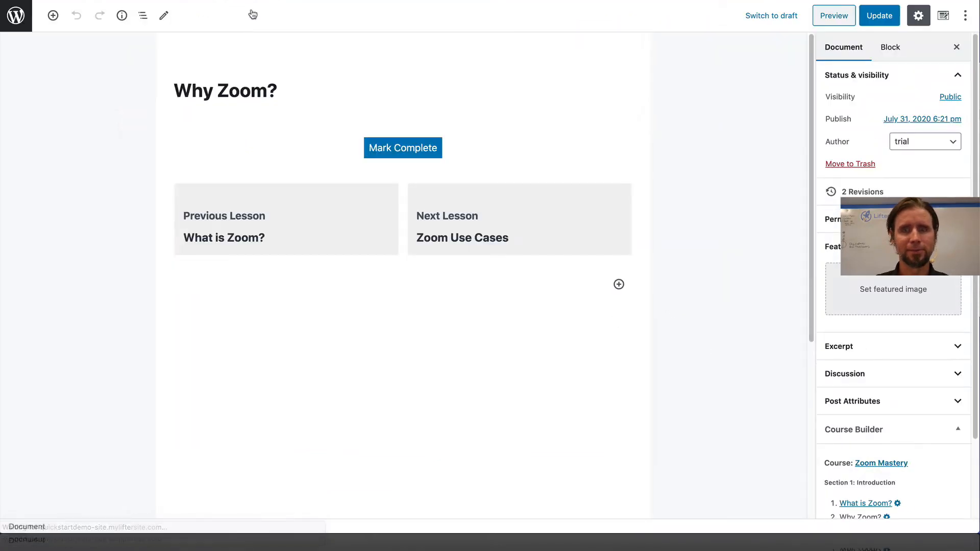
scroll(down, 3)
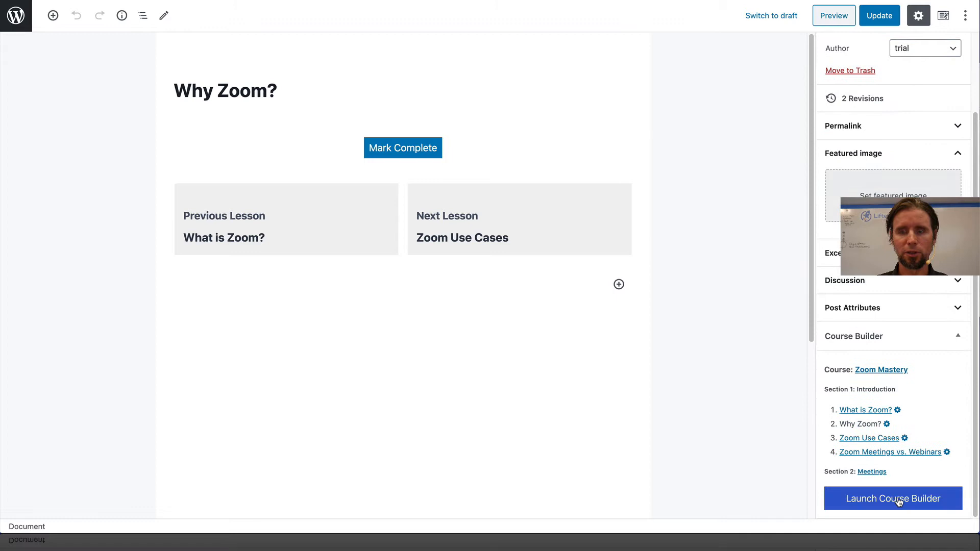
Step: Launch the Zoom Mastery course builder, expand all lessons, and open Why Zoom?'s quiz panel
click(892, 498)
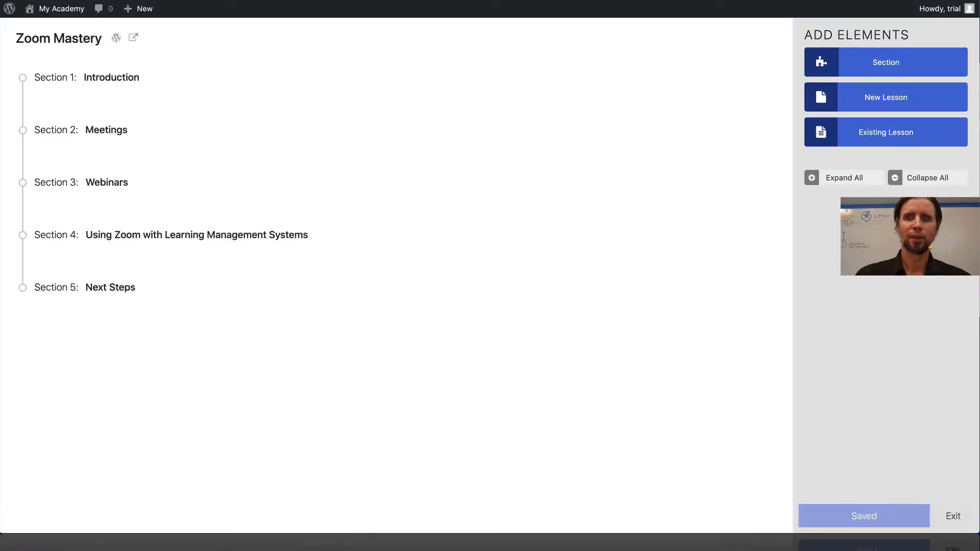
click(839, 178)
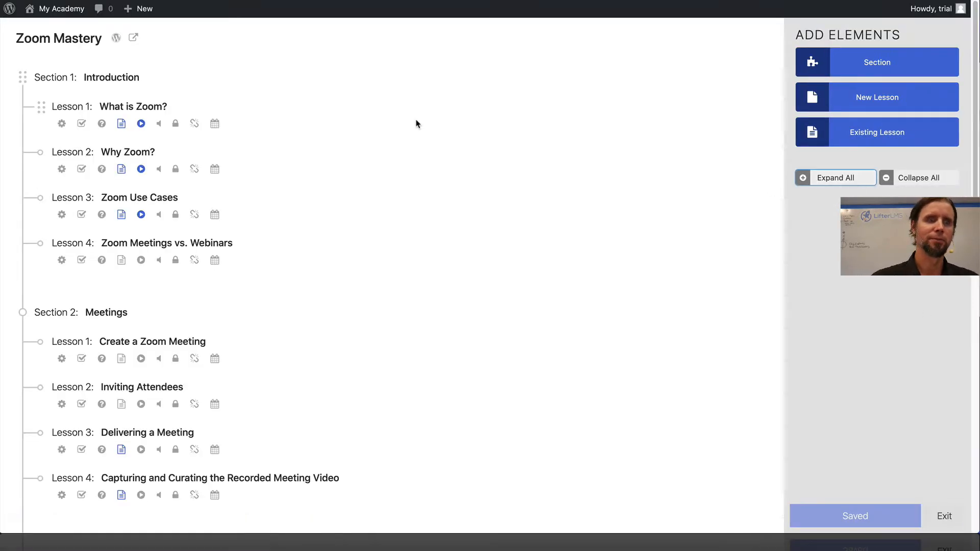
mouse_move(101, 215)
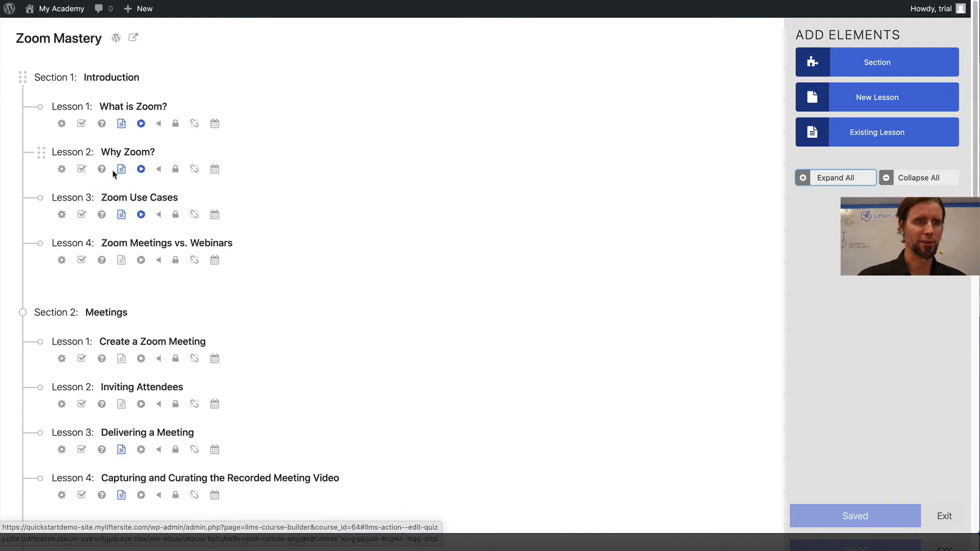
mouse_move(101, 169)
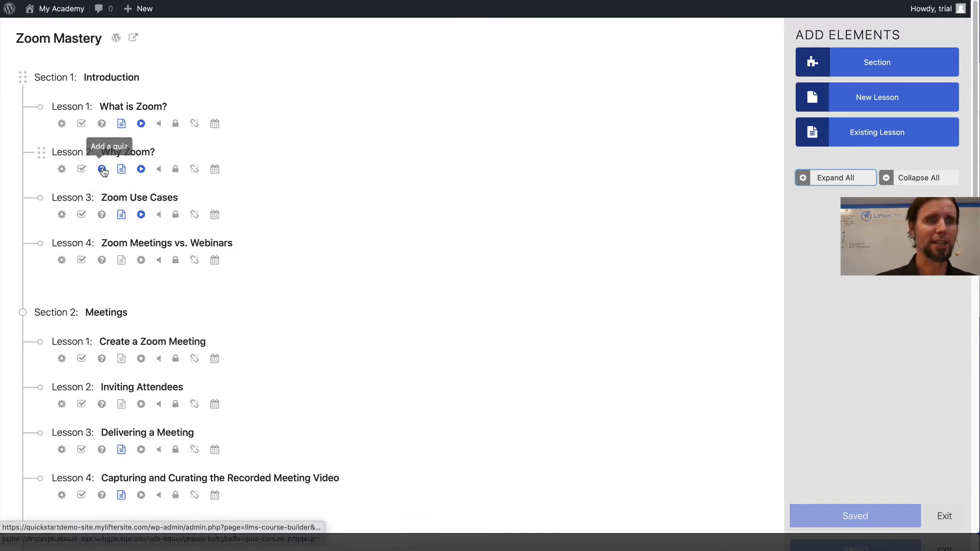
click(101, 169)
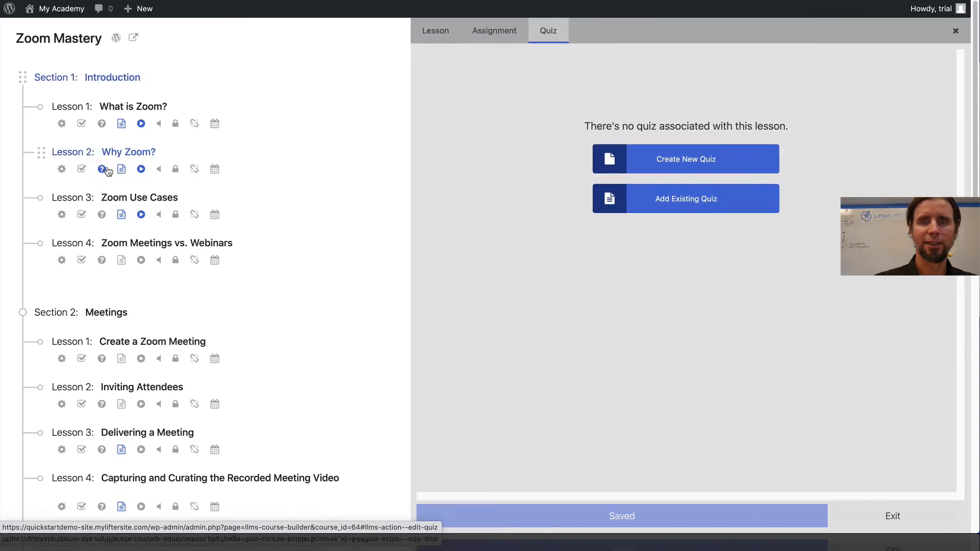
Step: Create a new quiz for Why Zoom? described as 'Please take this micro quiz!'
click(684, 159)
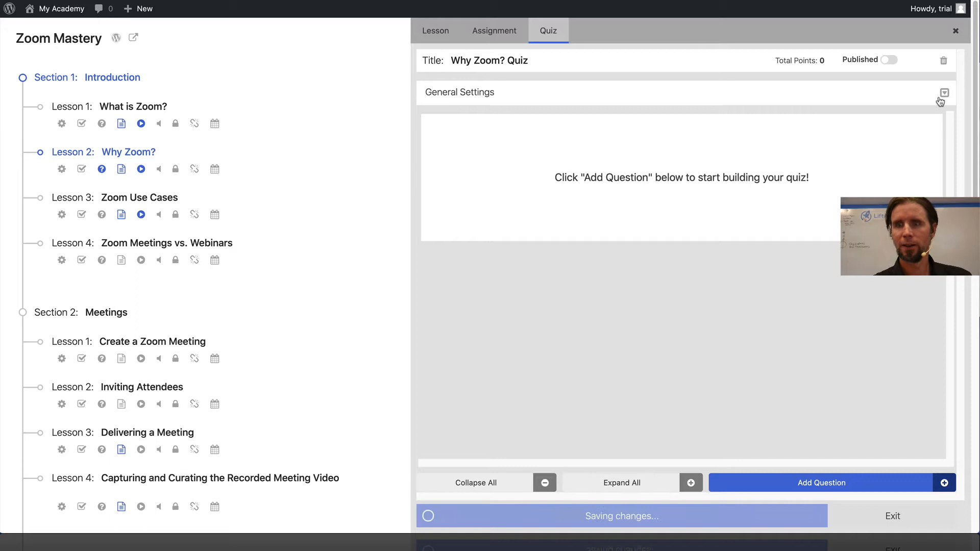
click(943, 92)
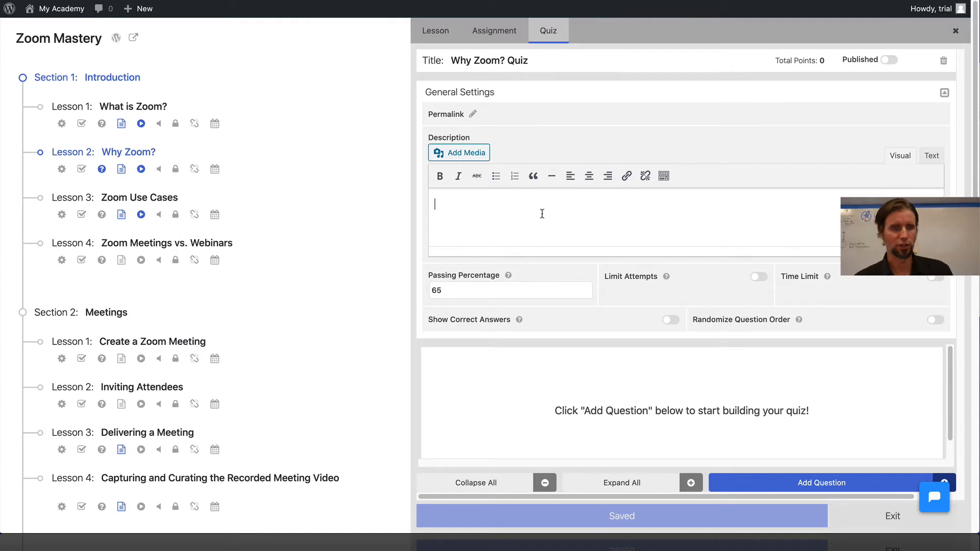
text(Pleas)
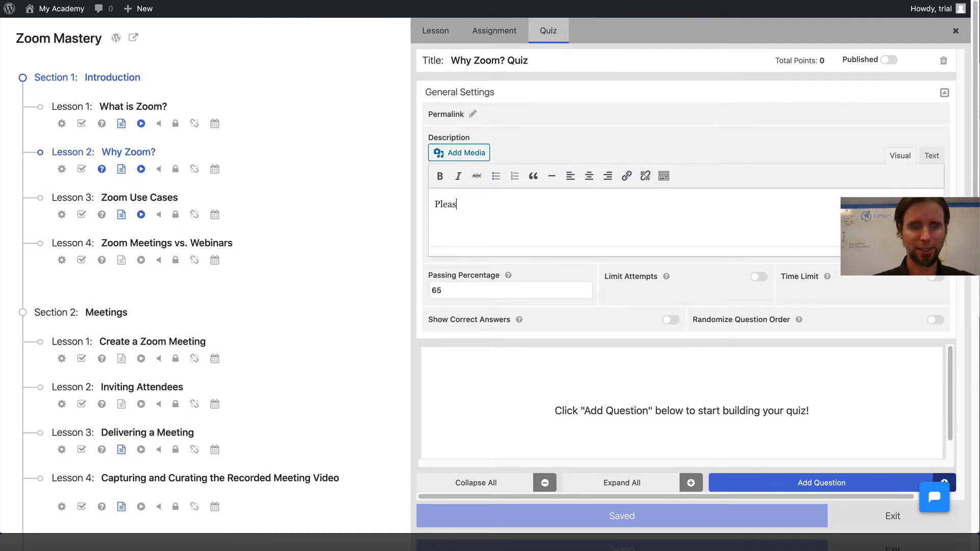
text(e take this)
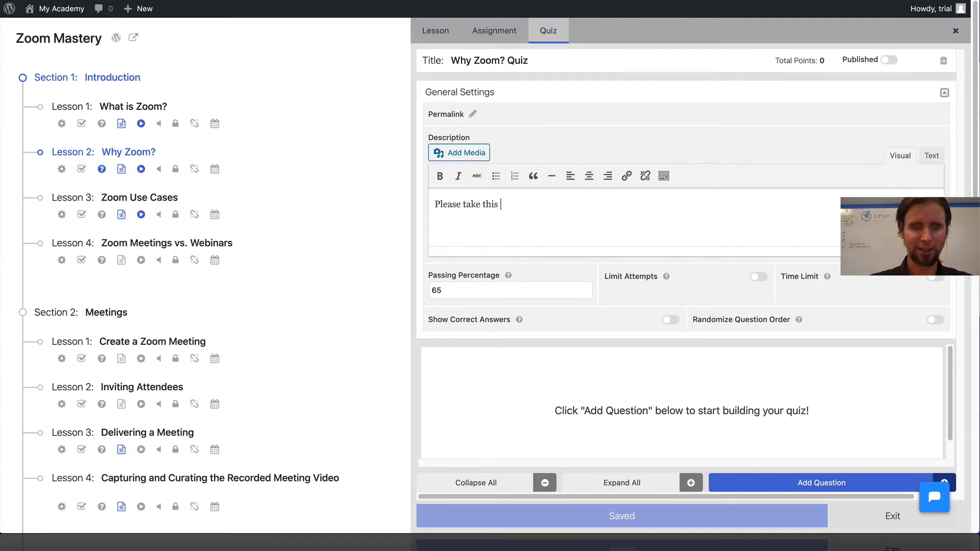
text(micro qui)
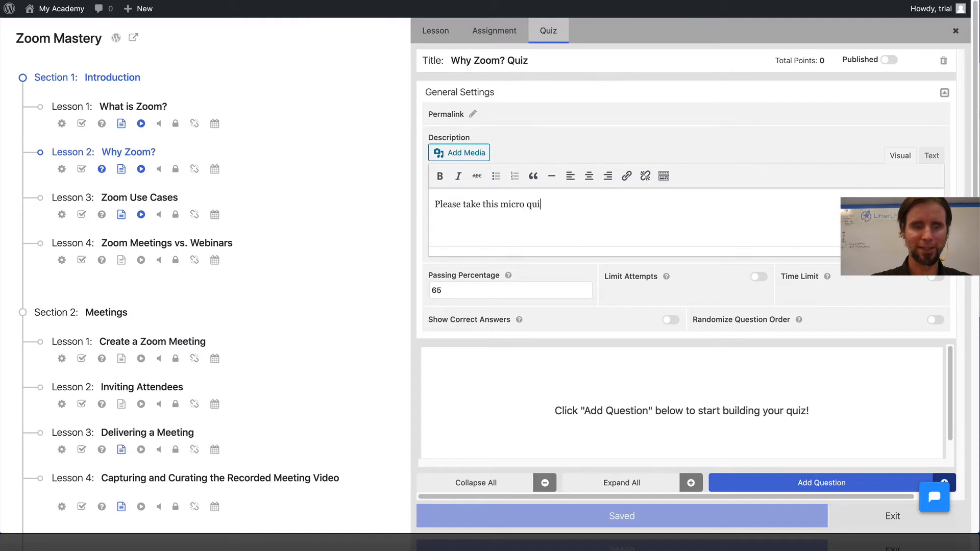
text(x!)
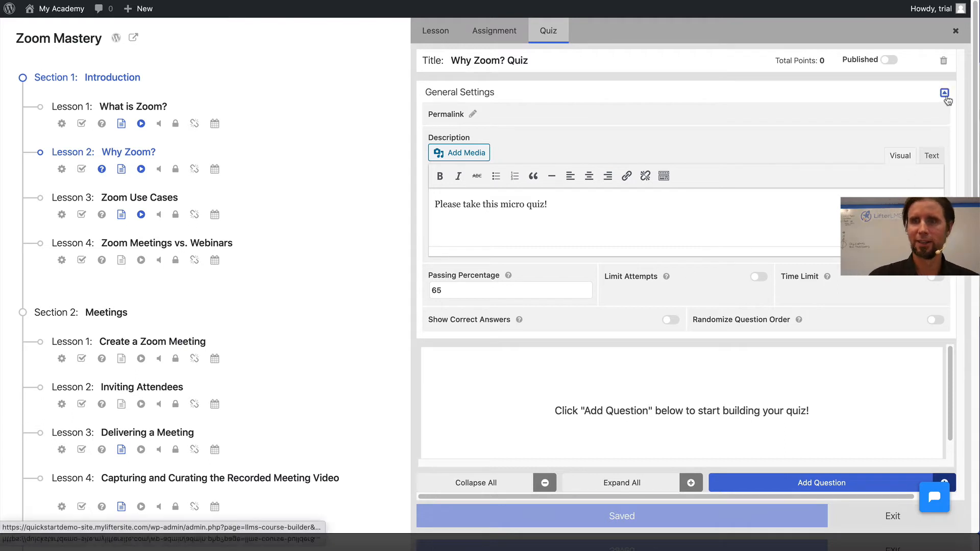
click(945, 92)
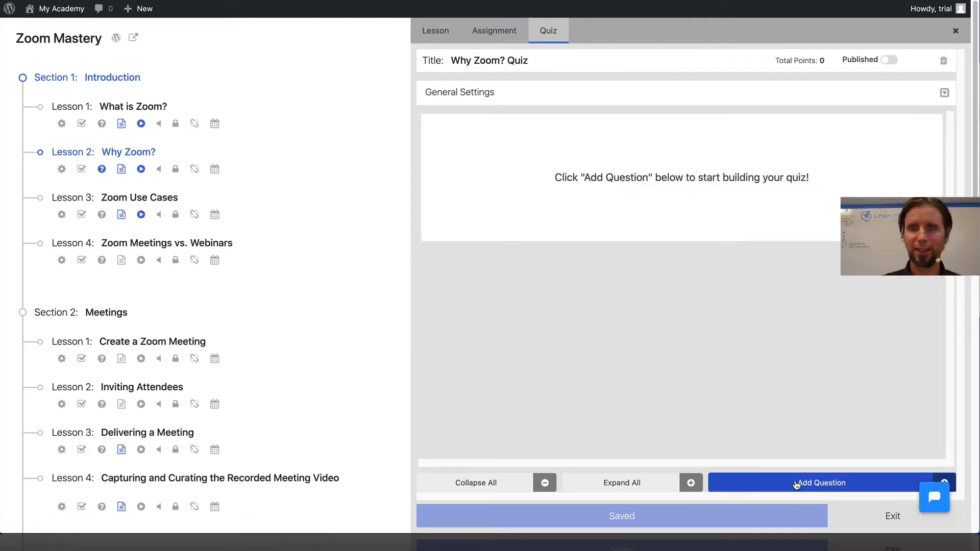
Step: Add a three-choice multiple-choice question: 'What is the best learning management system in the world?'
click(821, 482)
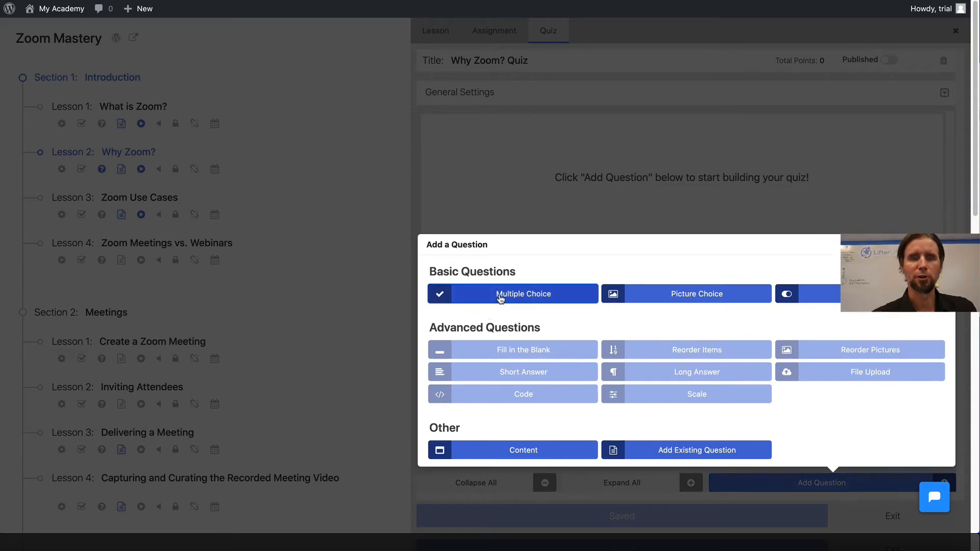
click(523, 294)
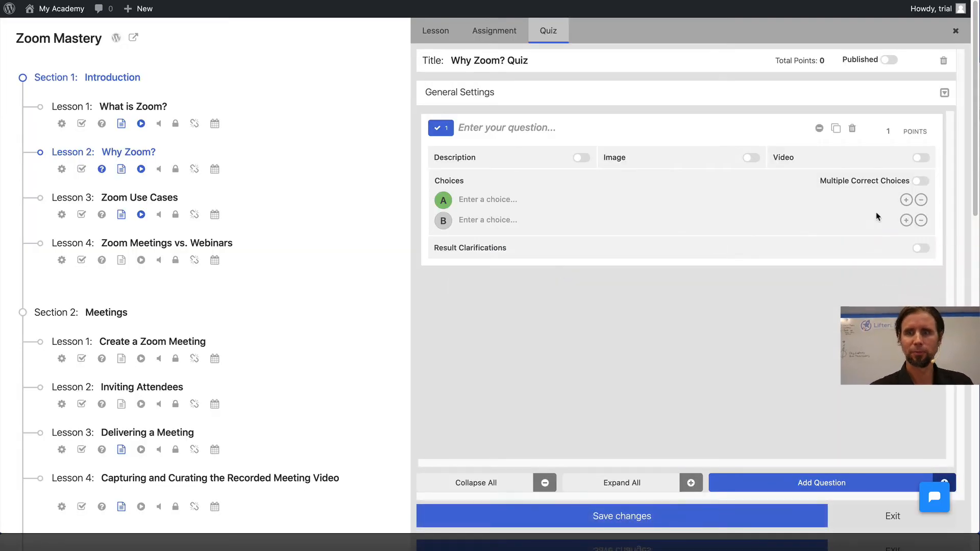
click(905, 220)
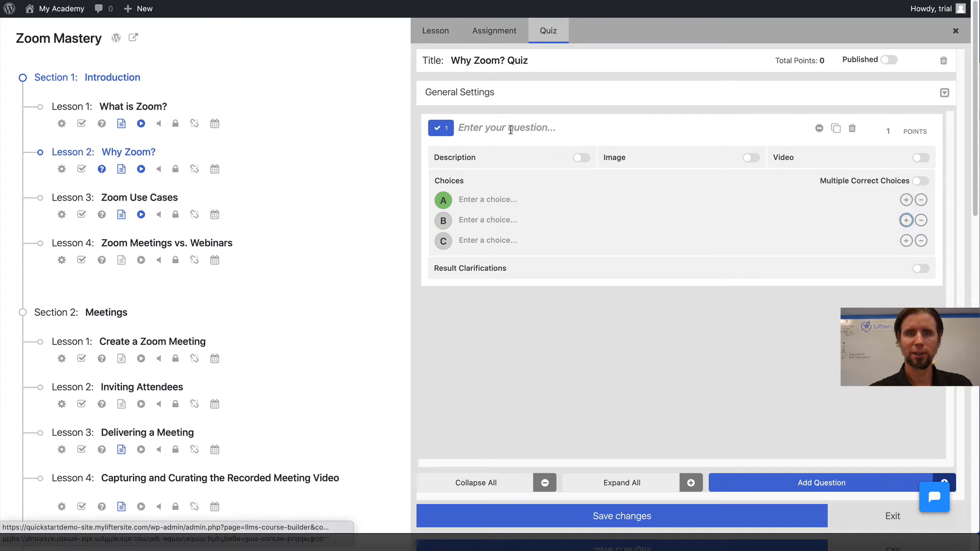
text(W)
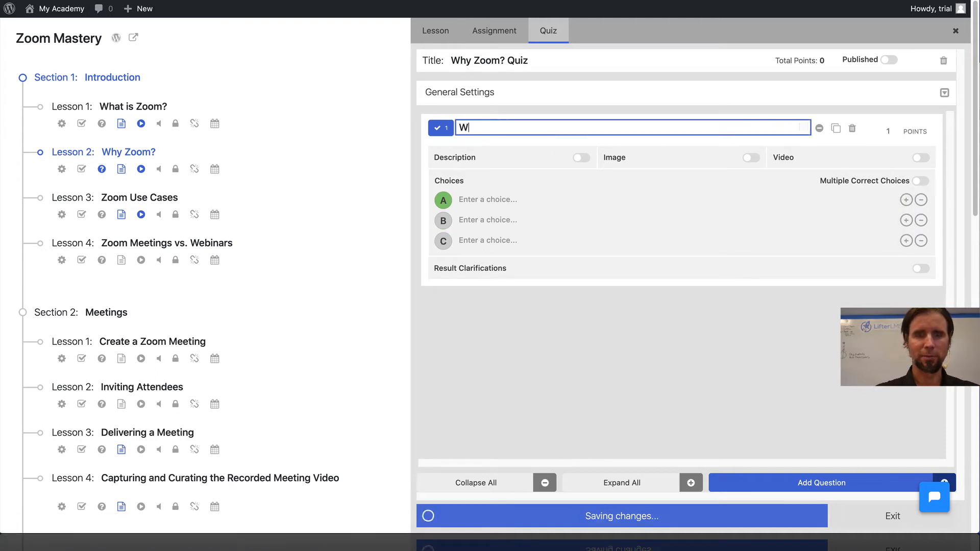
text(hat is the be)
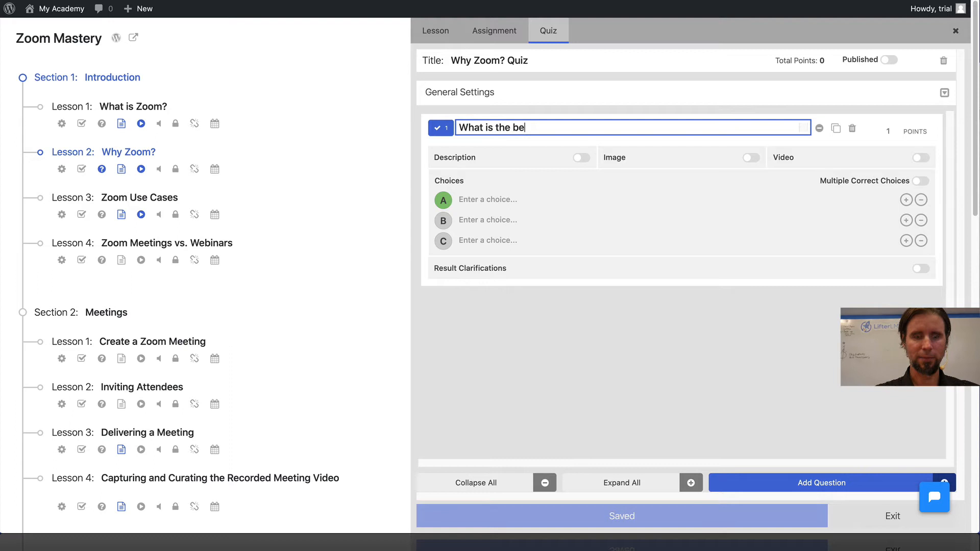
text(st learning management)
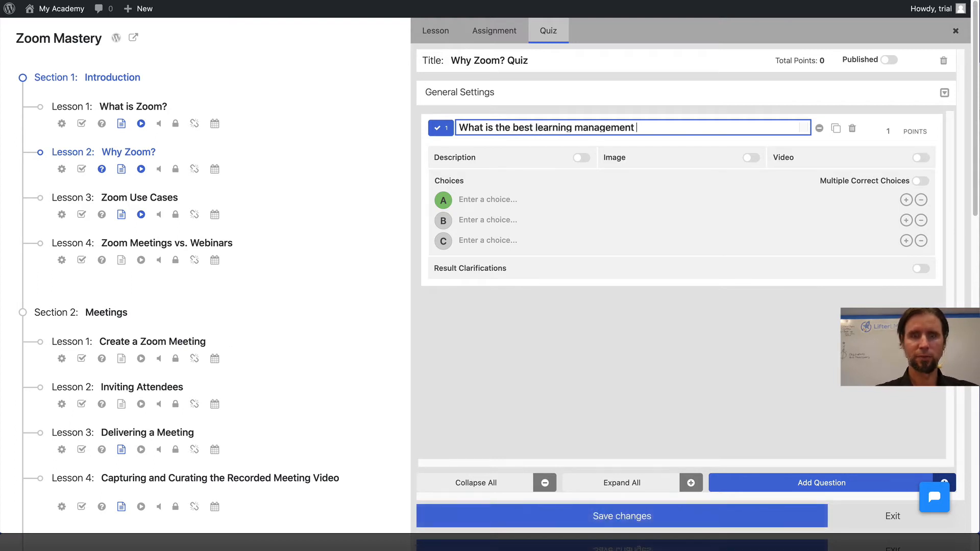
text(system in the world)
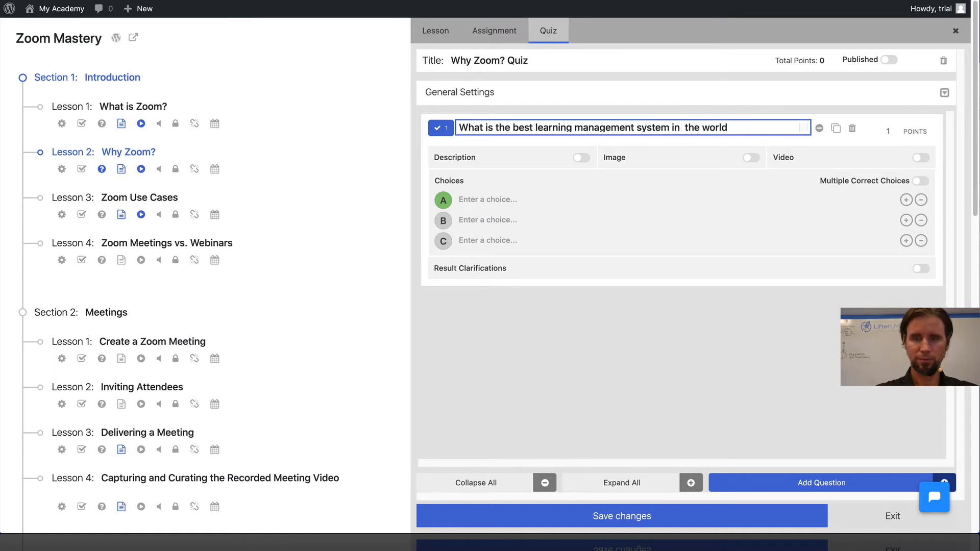
text(?)
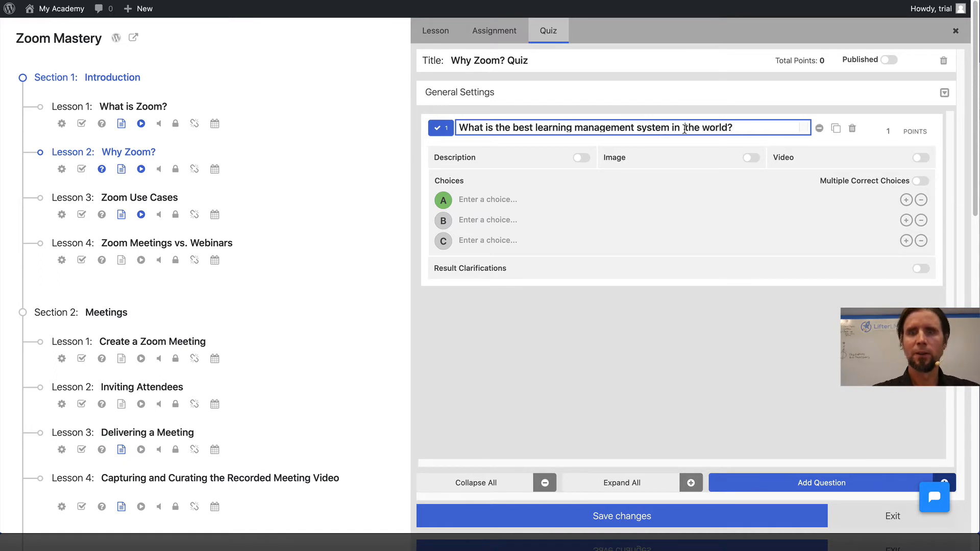
click(625, 200)
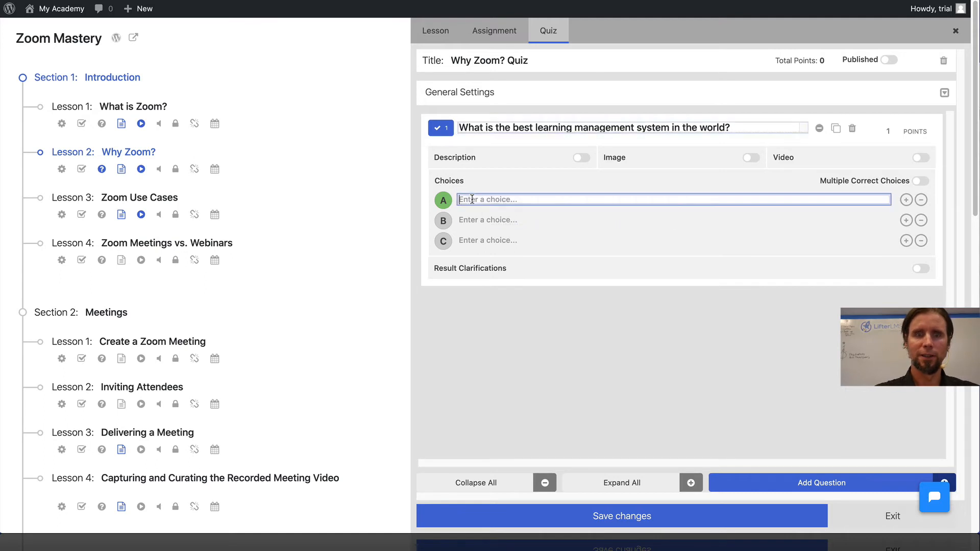
Step: Fill in choices 'Some expensive hosted tool', 'LifterLMS' and 'Some other WordPress tool'
text(Some ex)
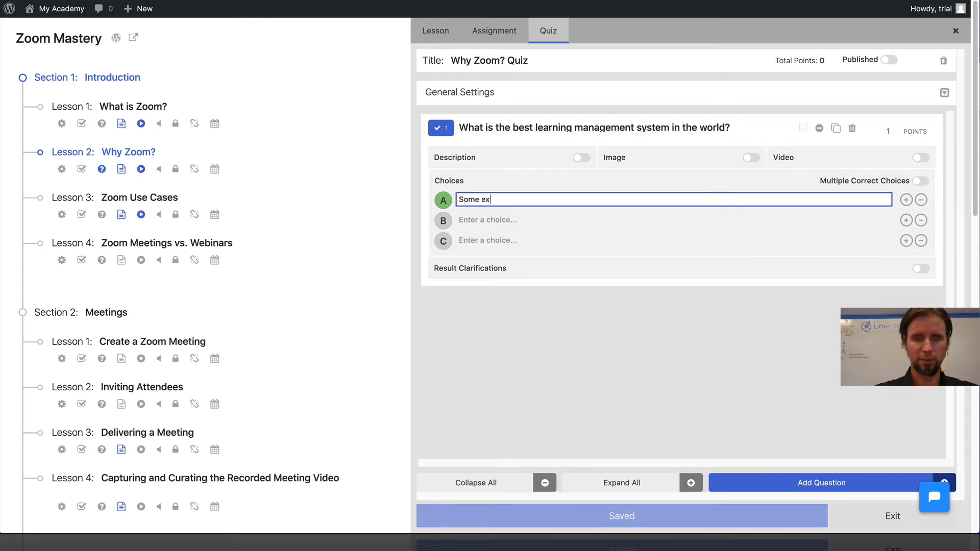
text(pensive h)
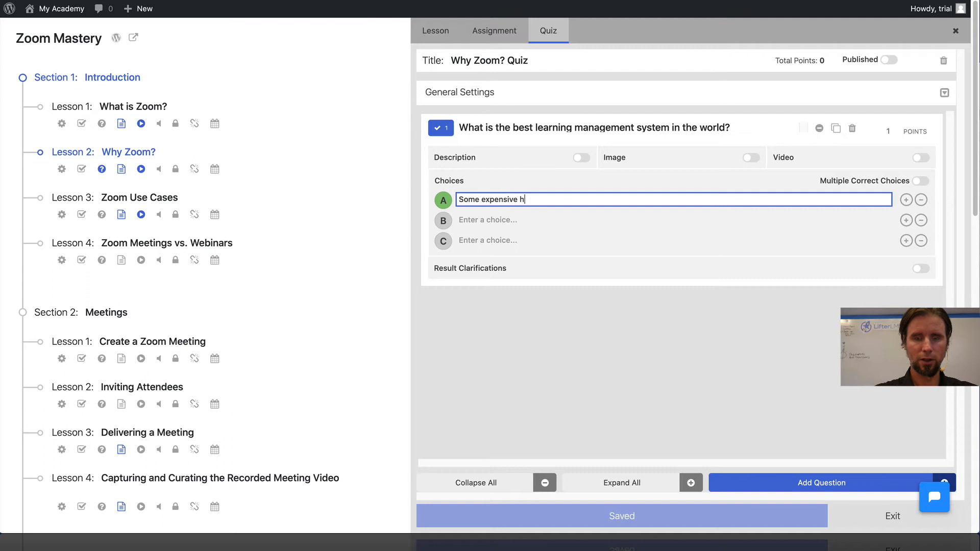
text(osted tool)
click(673, 220)
text(Lifter)
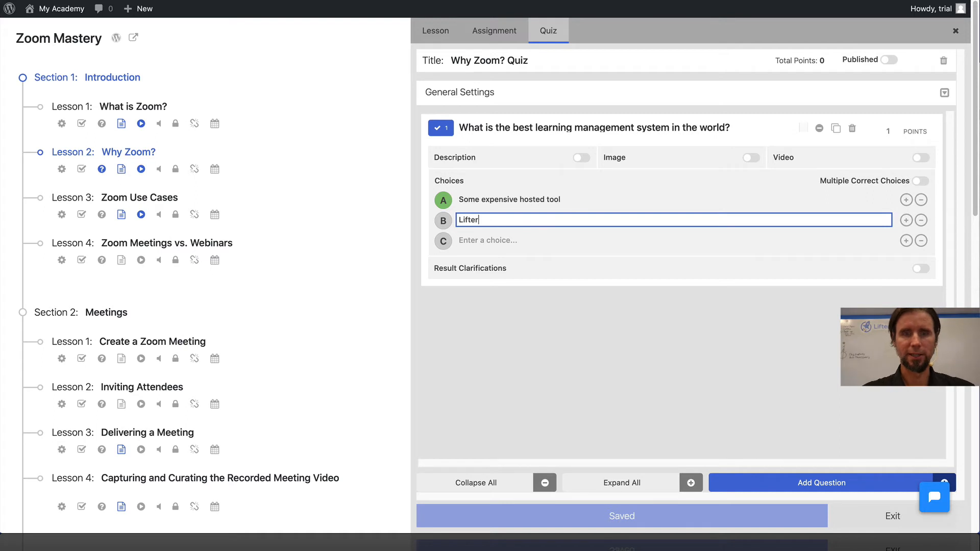
text(LMS)
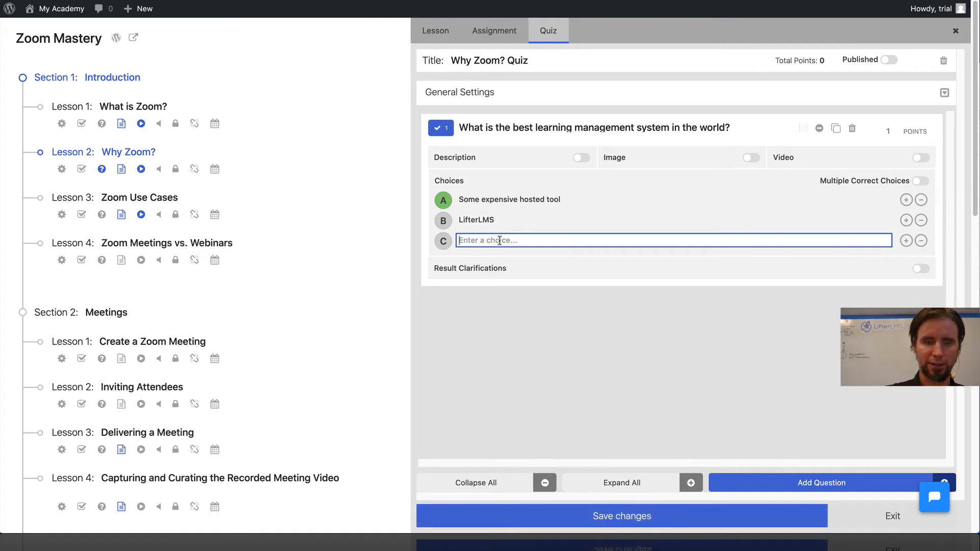
text(Some othe)
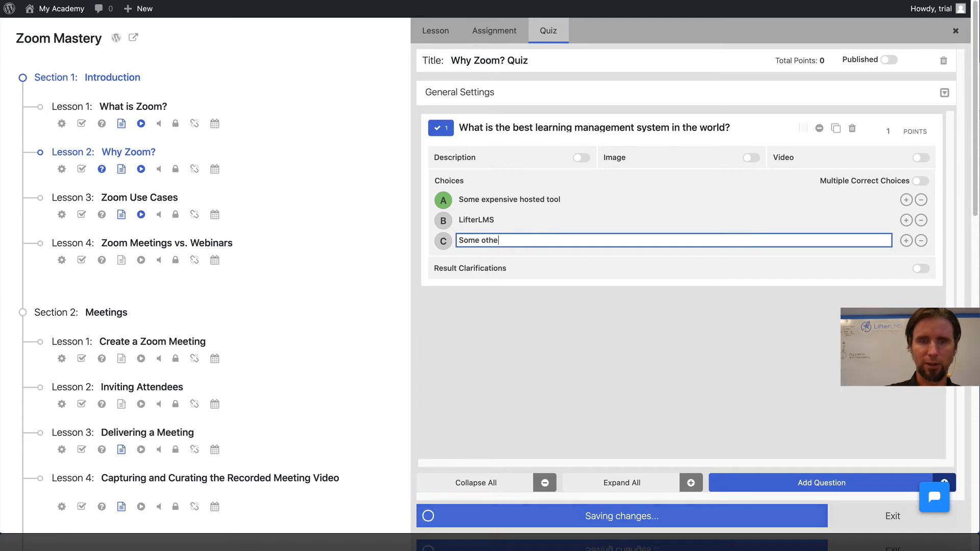
text(r WordP)
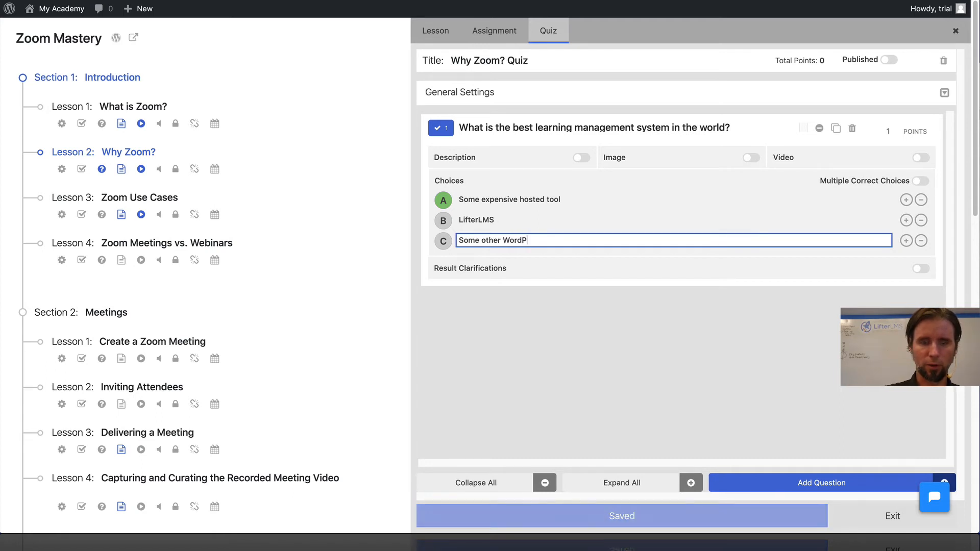
text(ress tool)
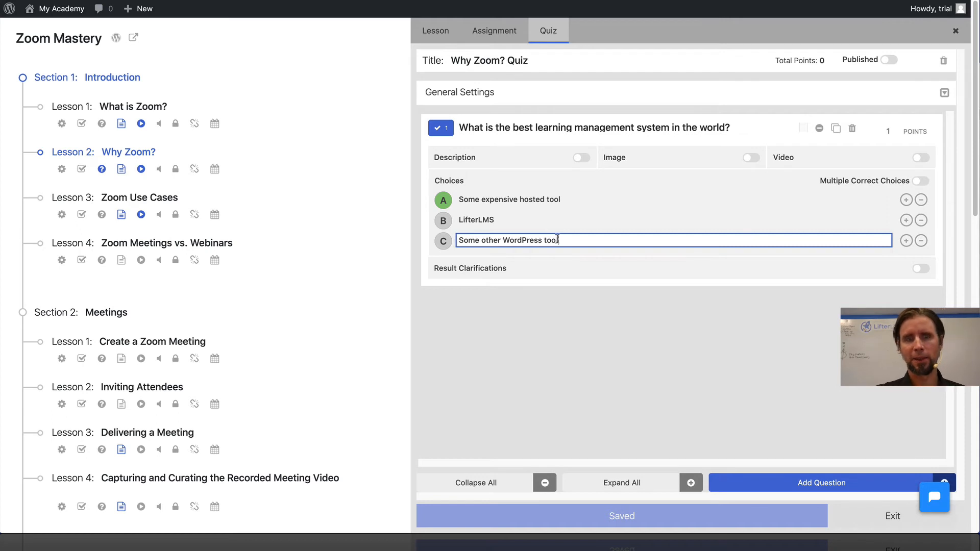
Step: Mark LifterLMS as the correct answer, publish the quiz, and save changes
click(442, 220)
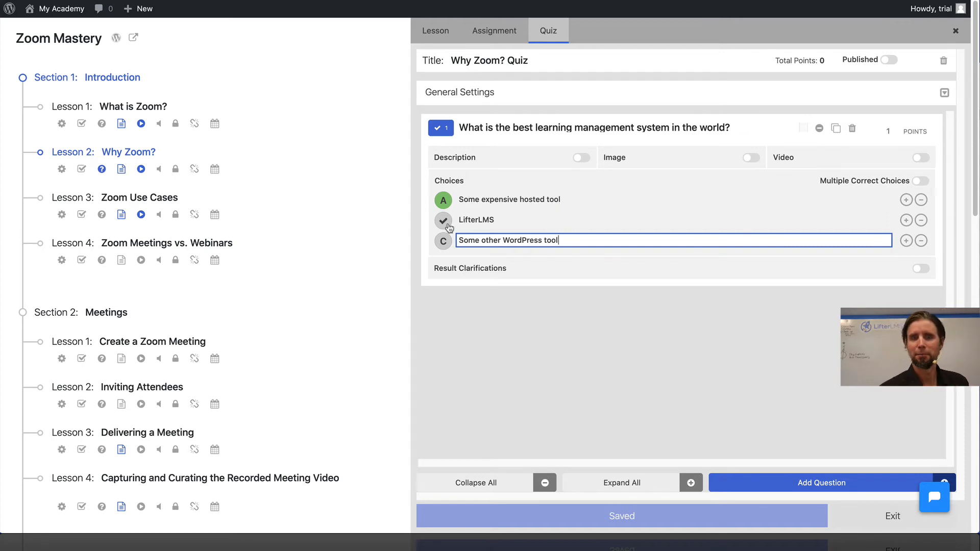
click(442, 220)
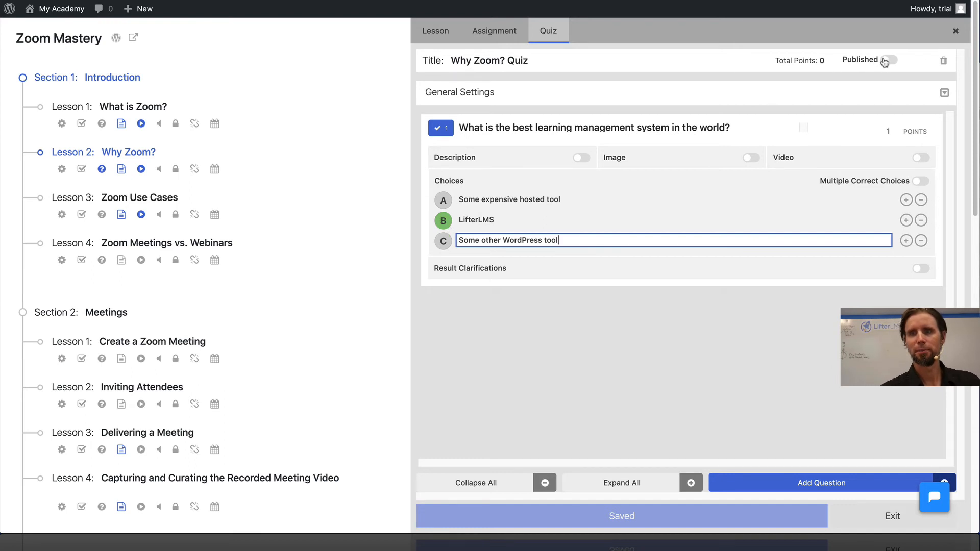
click(884, 61)
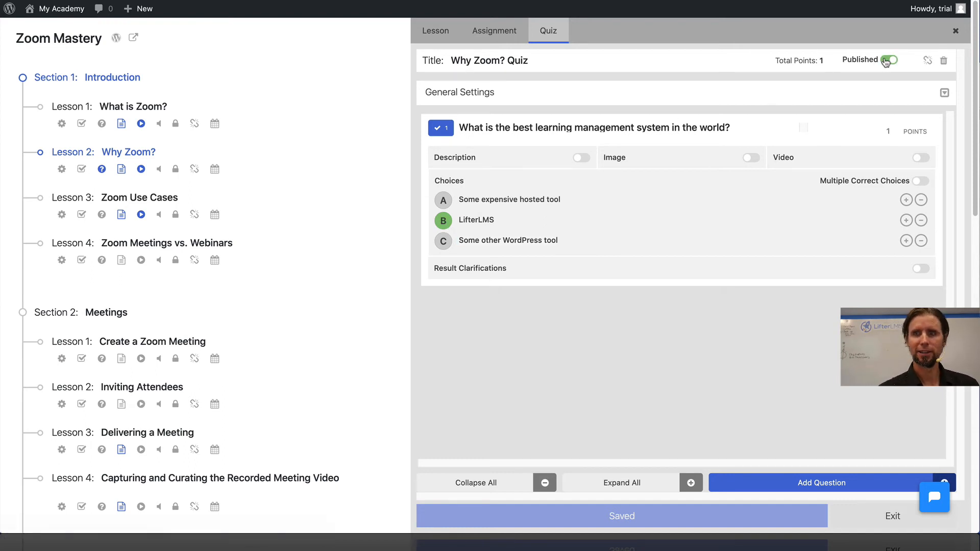
click(883, 61)
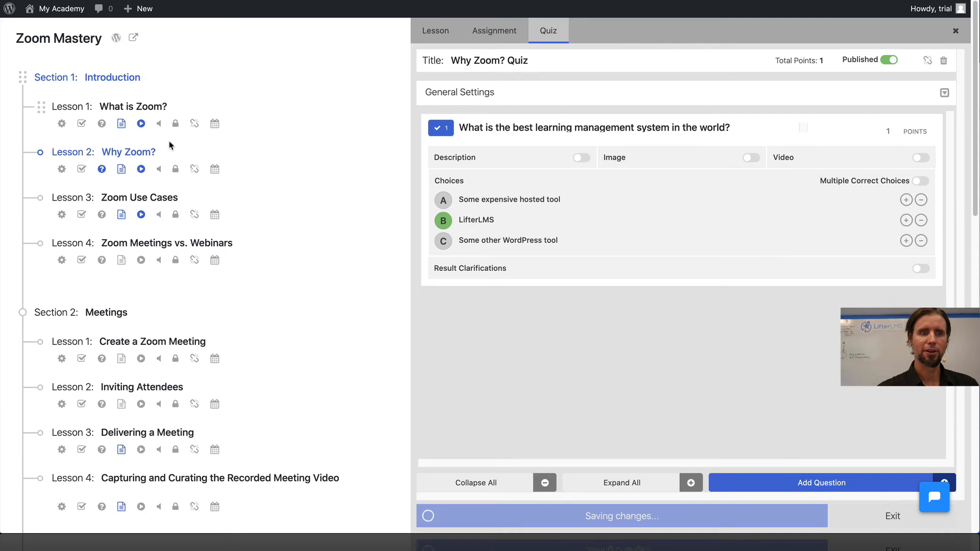
mouse_move(186, 152)
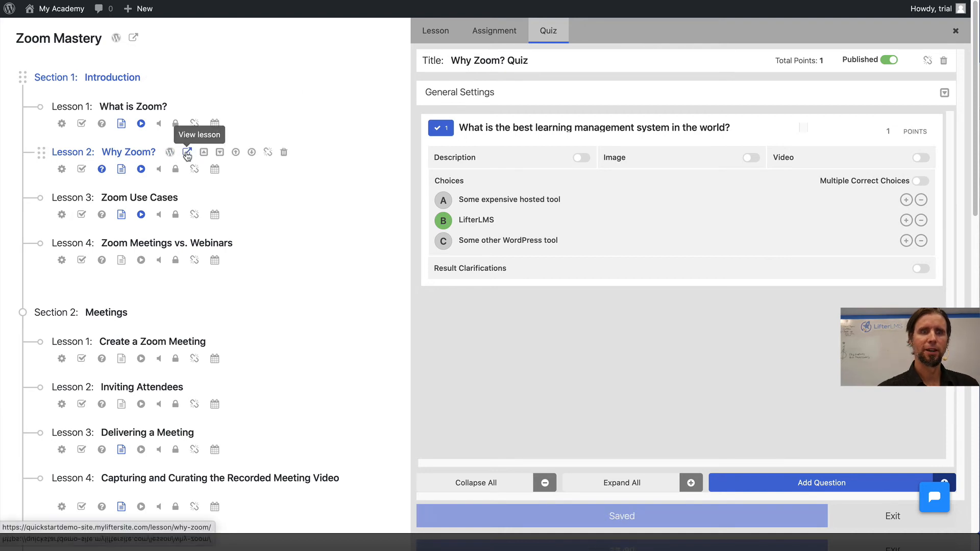
Step: View the Why Zoom? lesson on the site and go to its quiz page
click(186, 152)
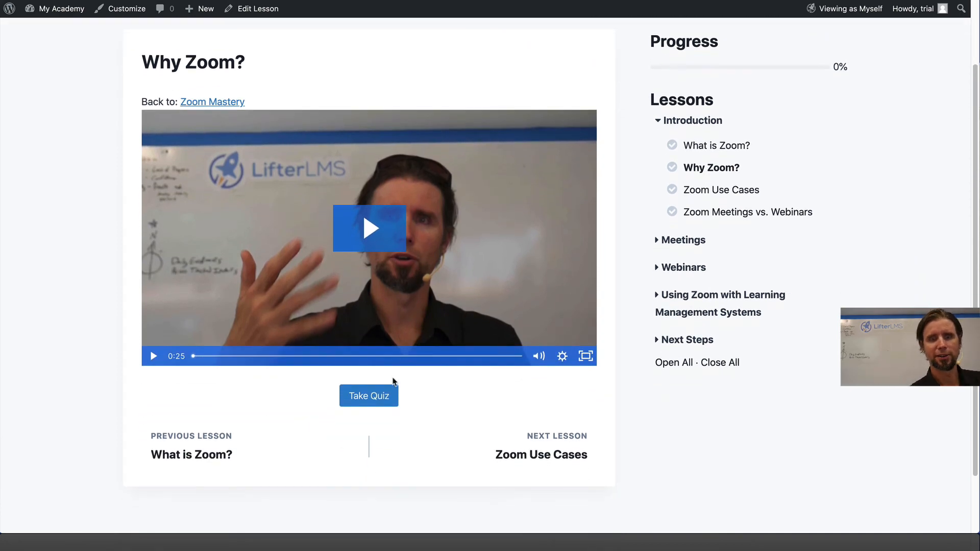
mouse_move(494, 405)
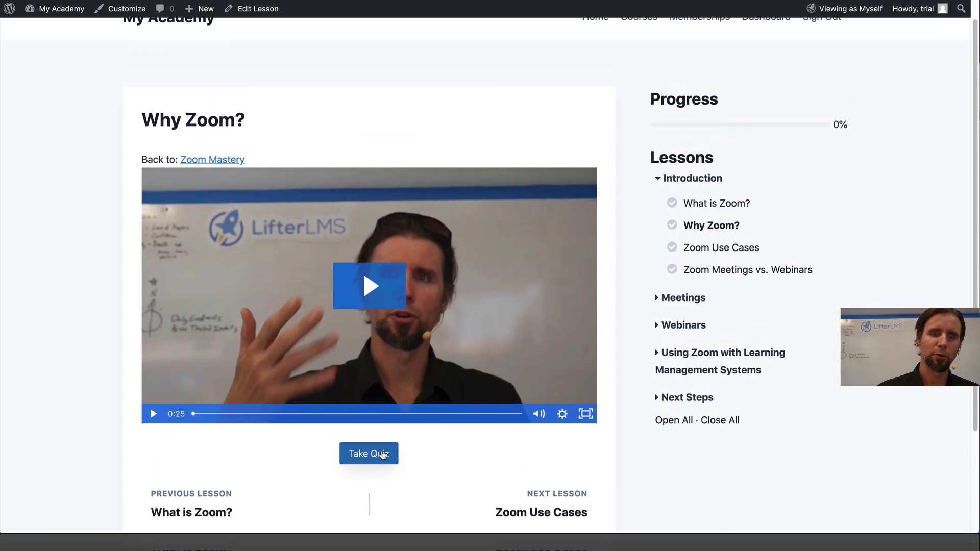
click(368, 453)
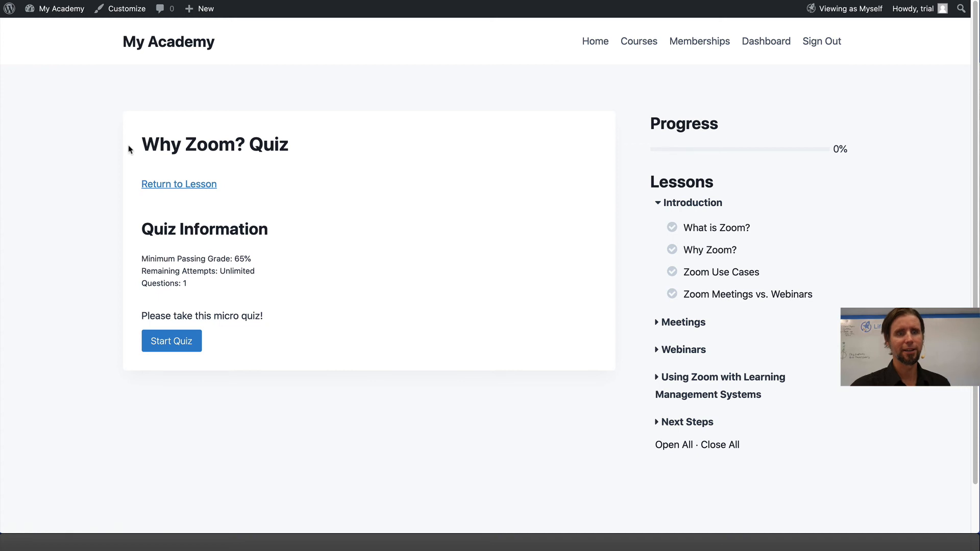
mouse_move(394, 216)
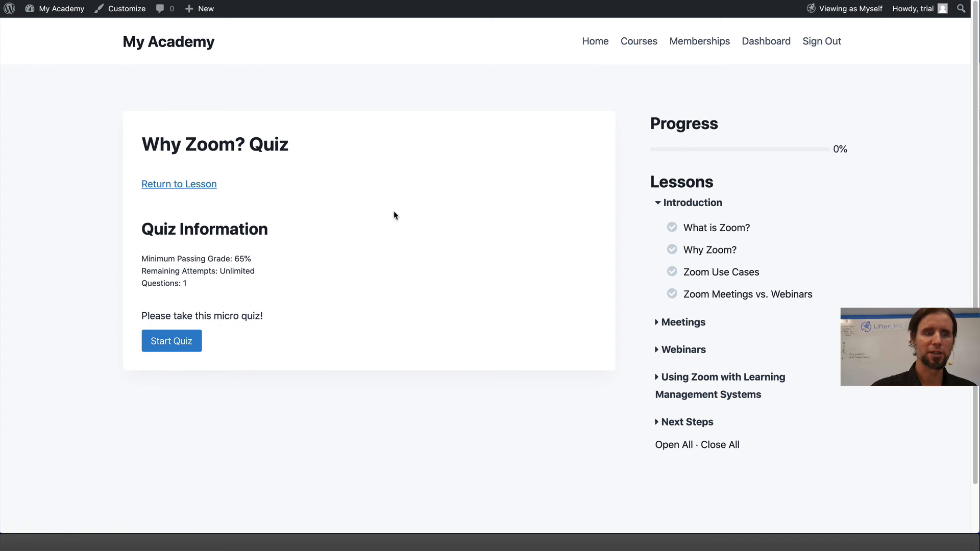
mouse_move(172, 340)
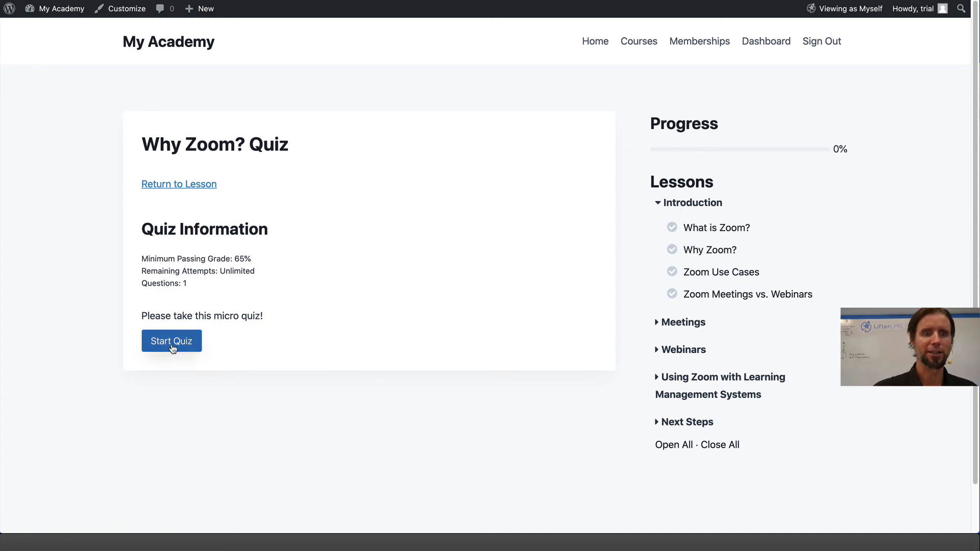
Step: Start the quiz, answer LifterLMS, and submit it for a 100% pass
click(170, 340)
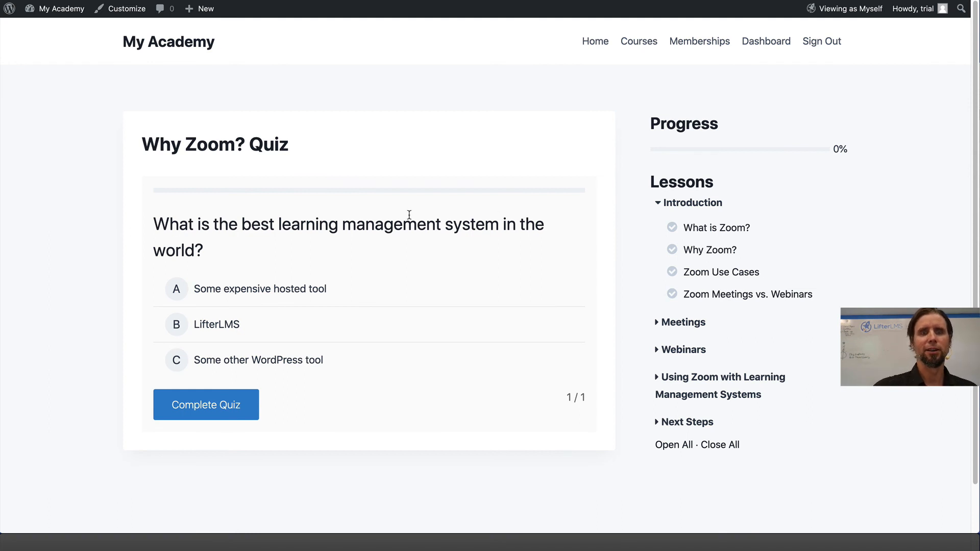
mouse_move(280, 251)
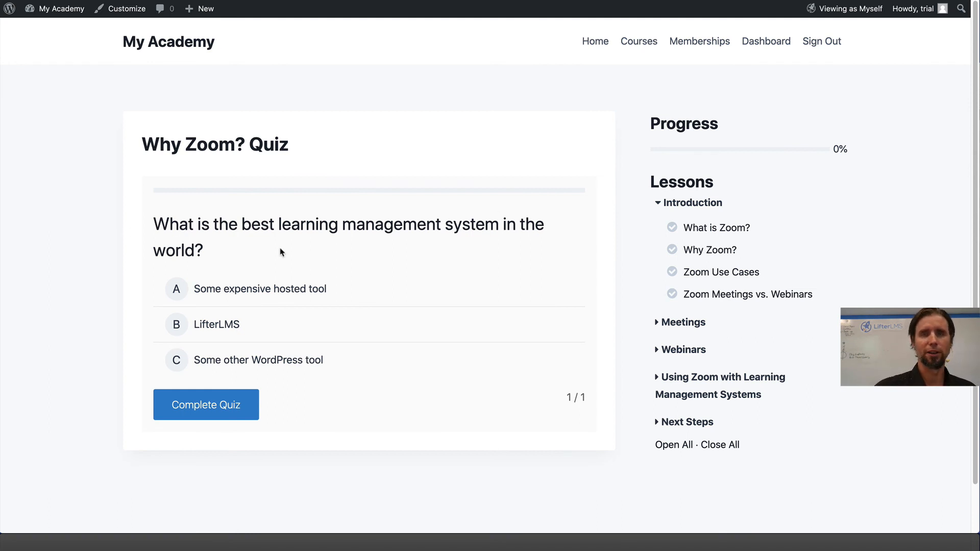
click(176, 323)
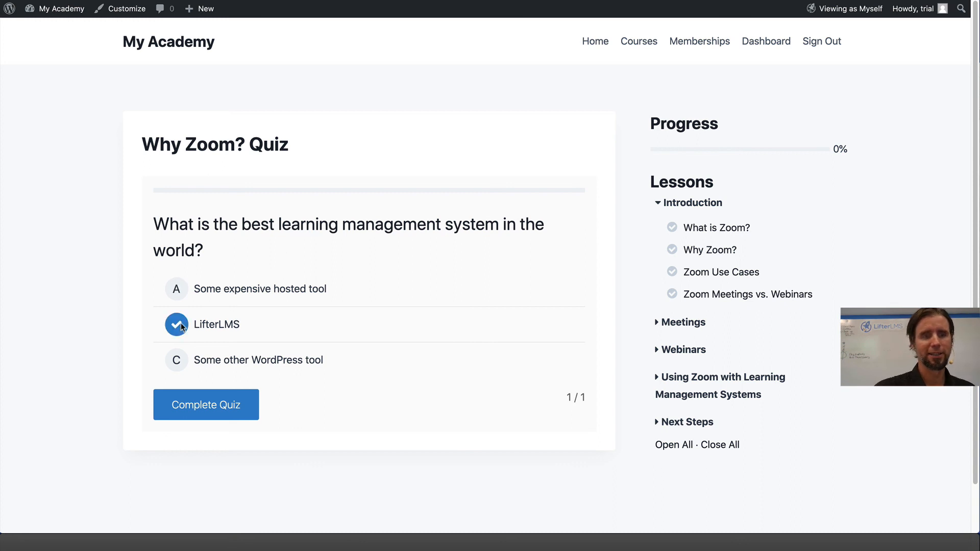
click(206, 404)
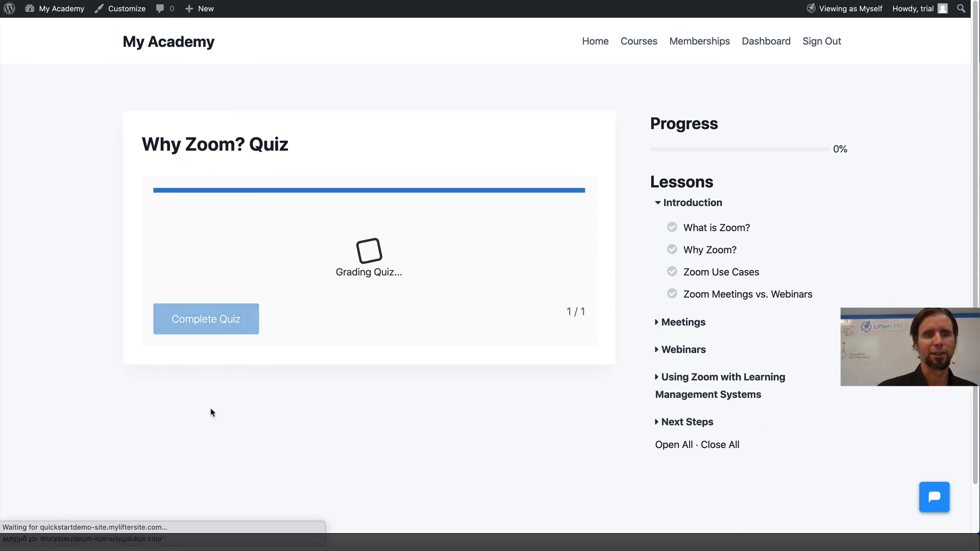
click(205, 319)
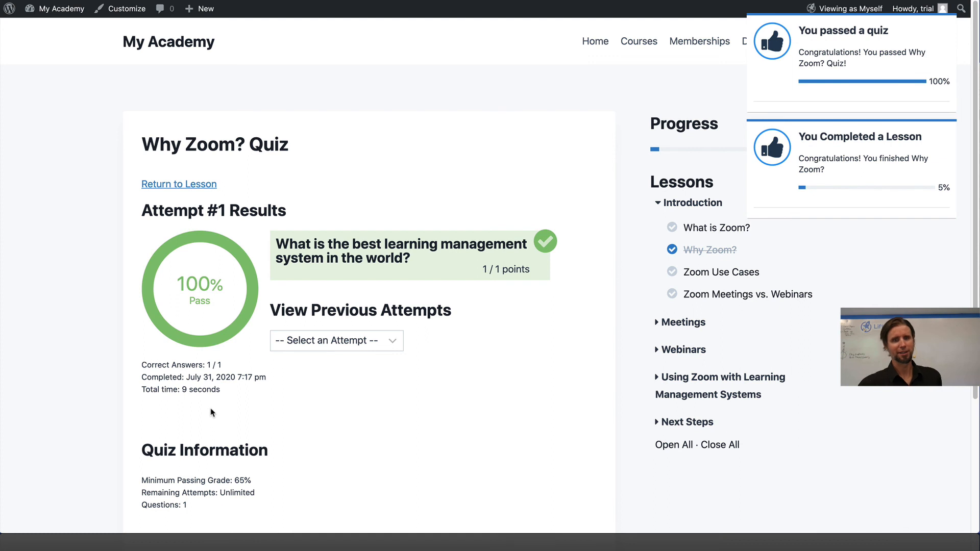